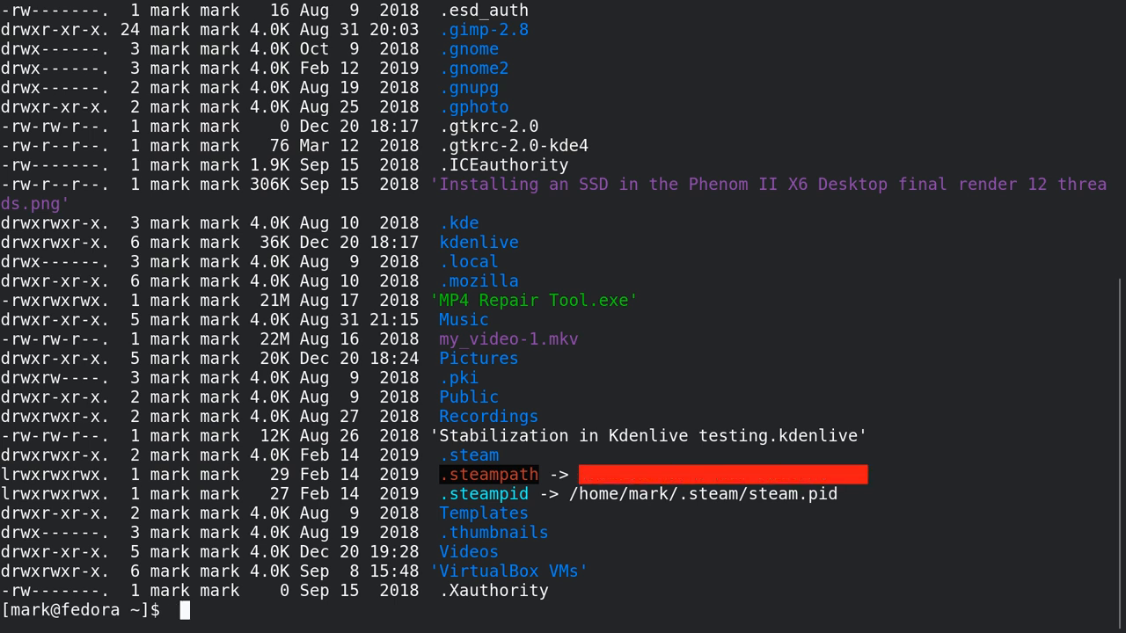
Change into Videos, then FastGadgets, then Raw, listing the contents at each level.
text(c)
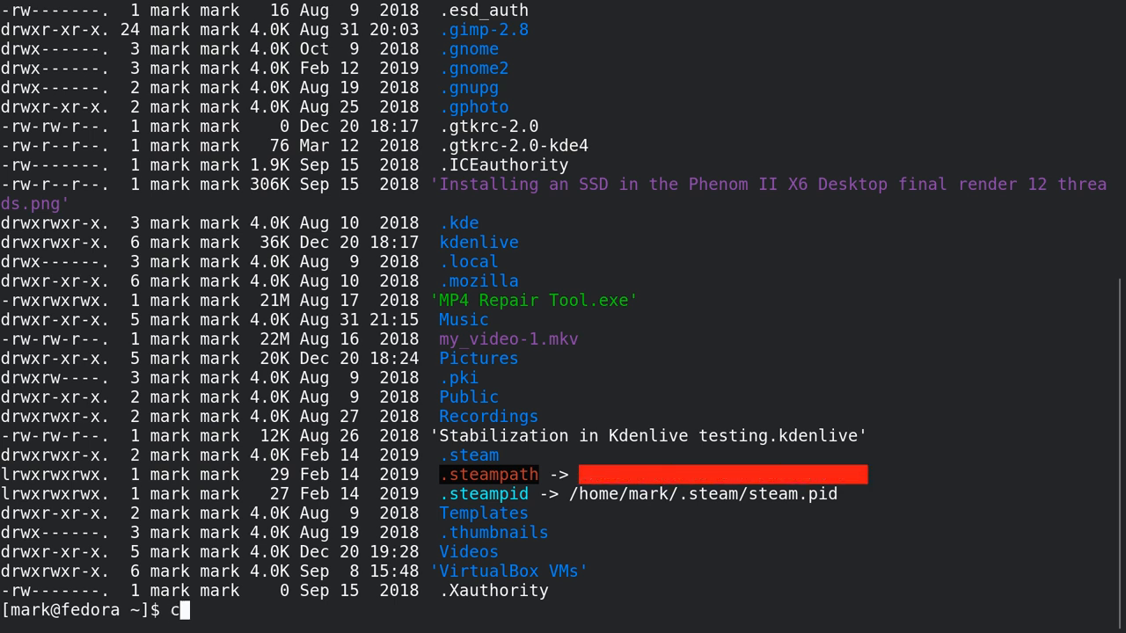
text(d Videos)
text(ls)
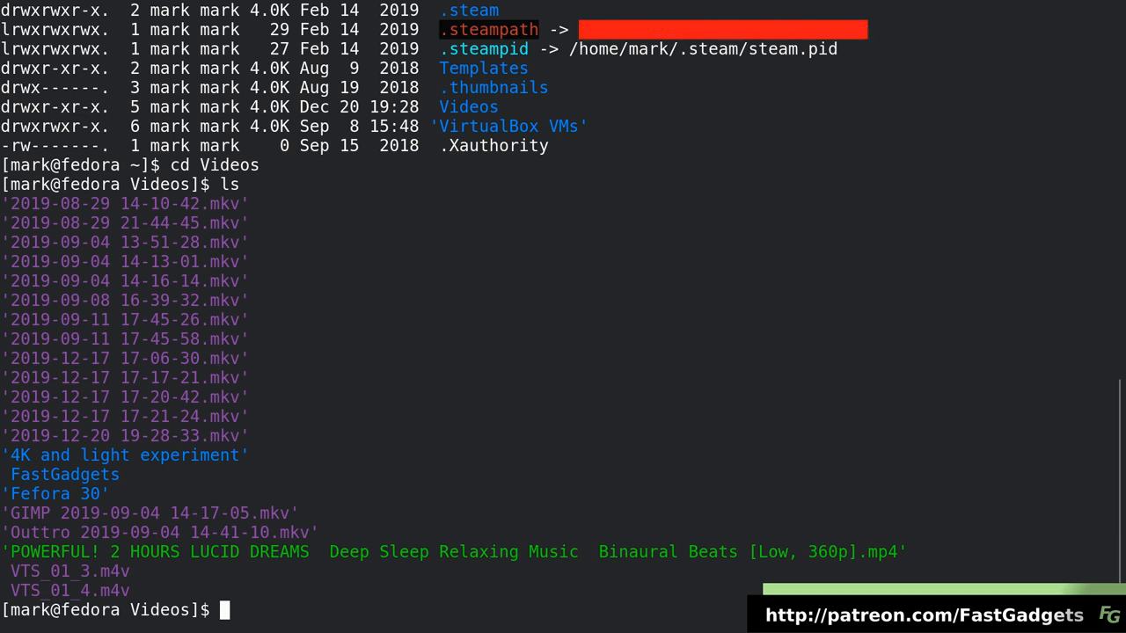
text(cd)
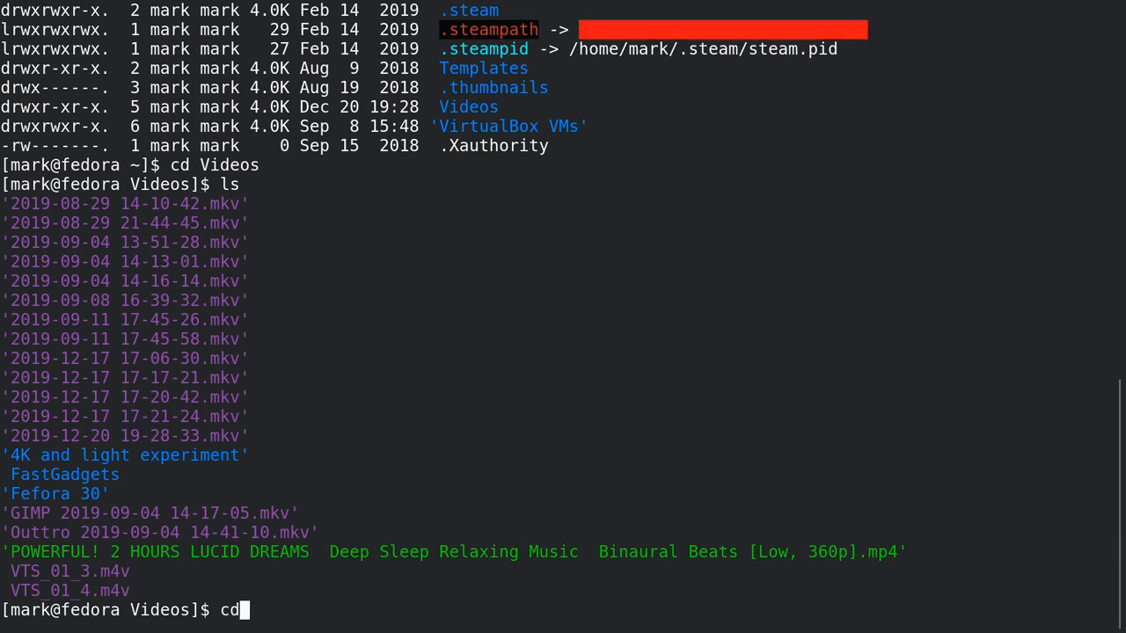
text(FastGadgets)
text(ls)
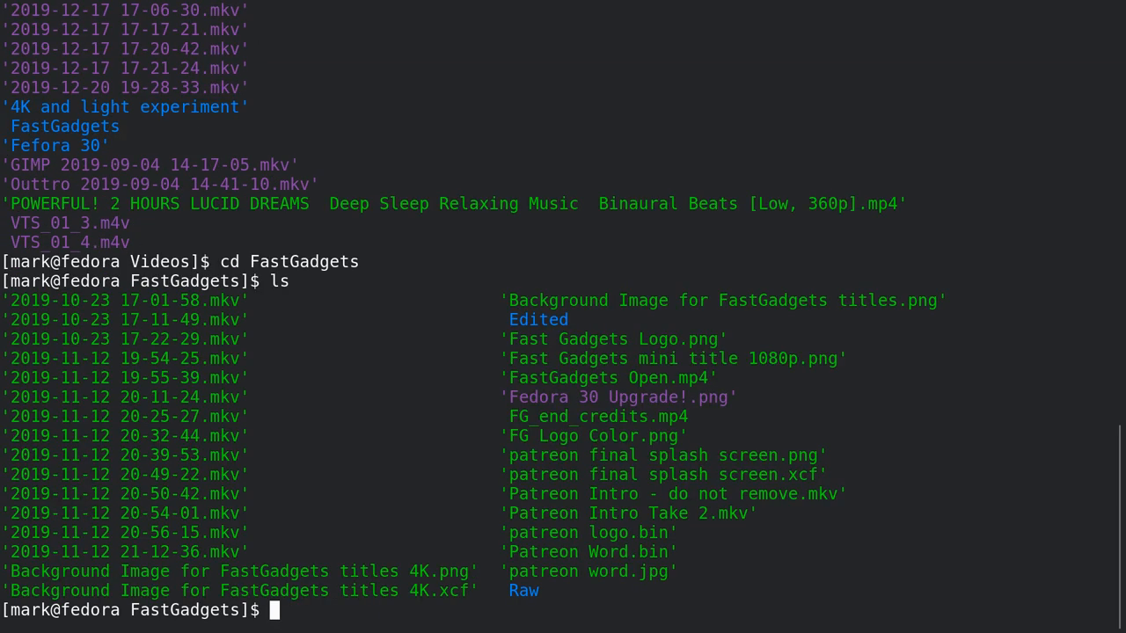
text(cd)
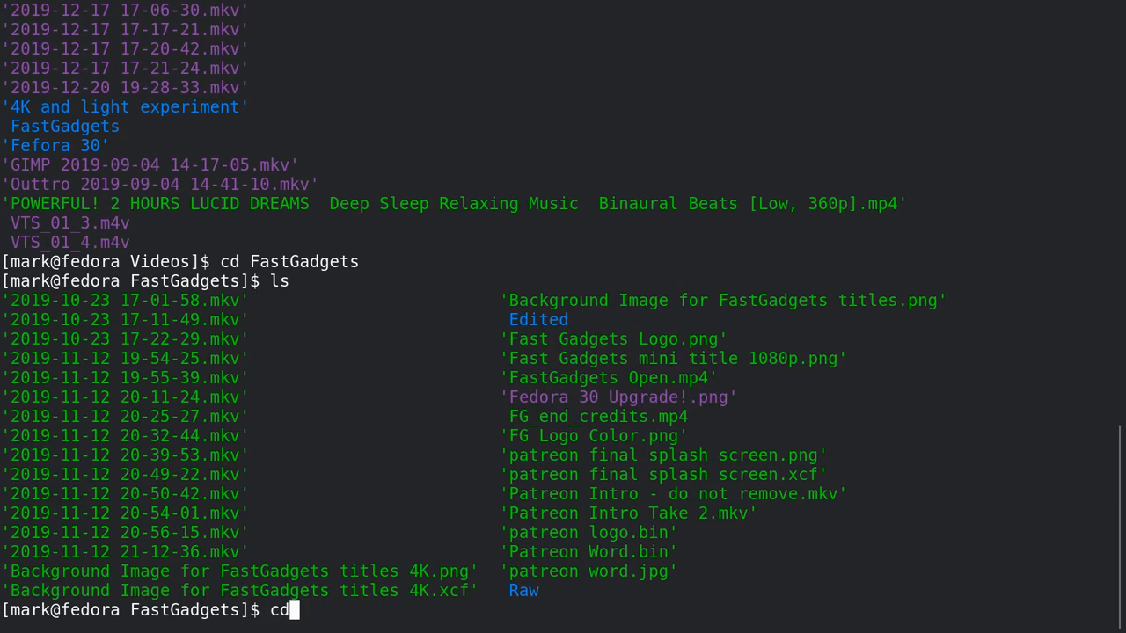
text(Raw)
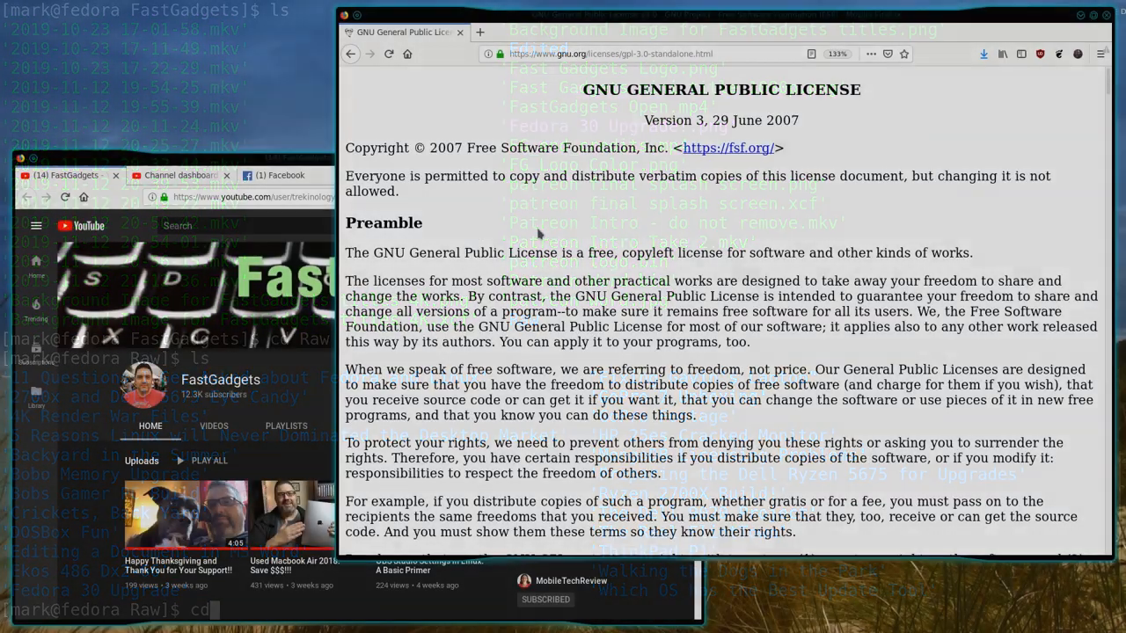
scroll(down, 3)
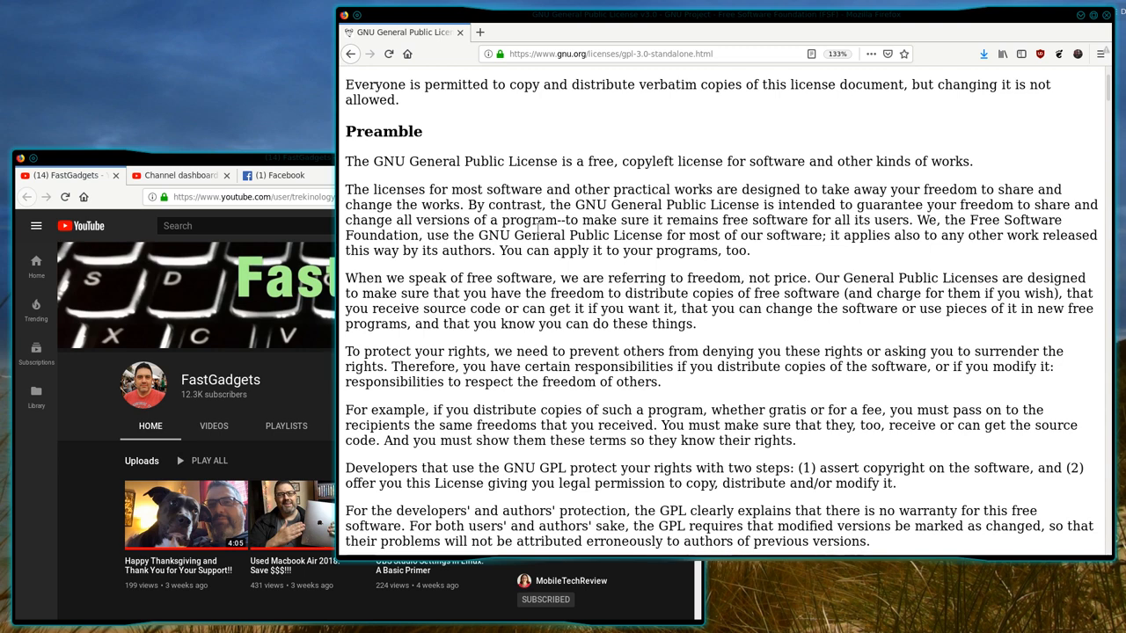
scroll(down, 3)
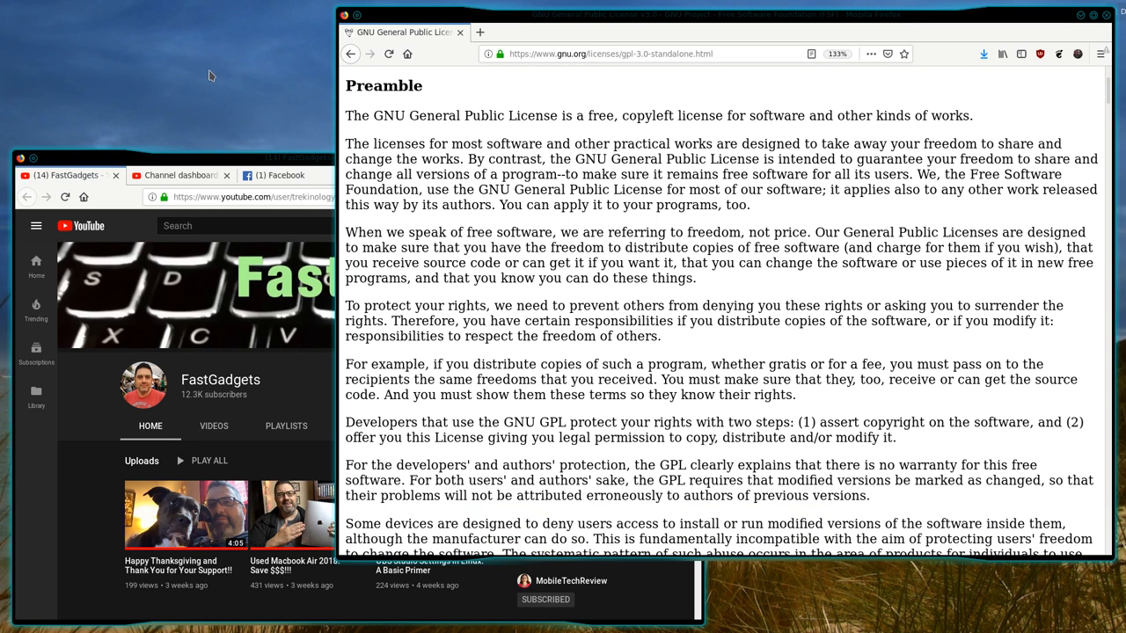
drag(345, 115, 610, 115)
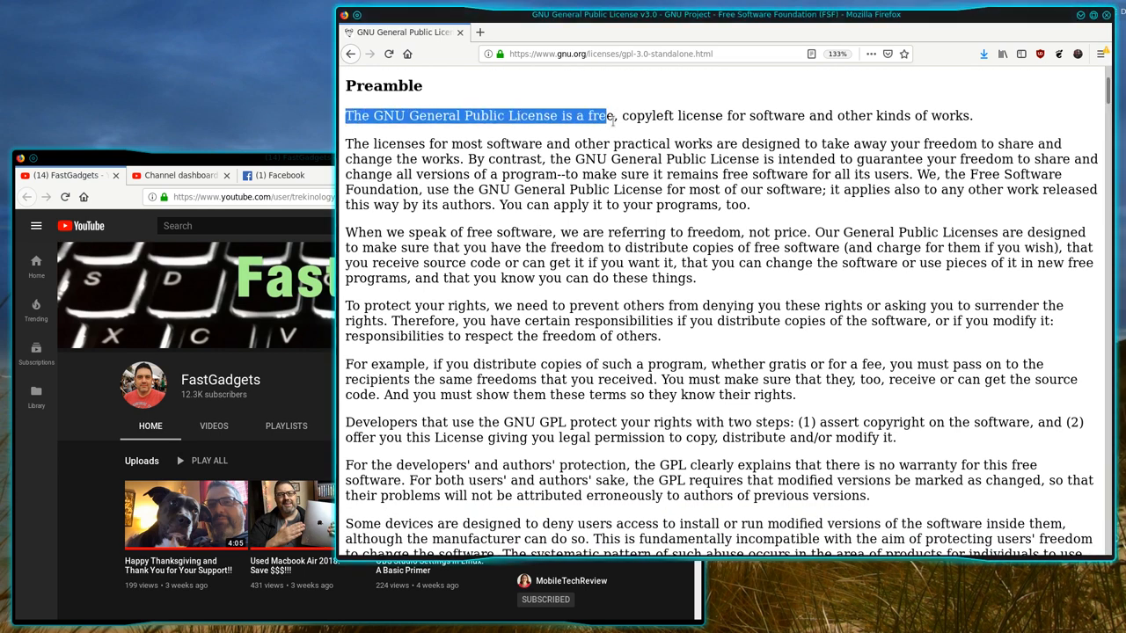
drag(607, 115, 974, 115)
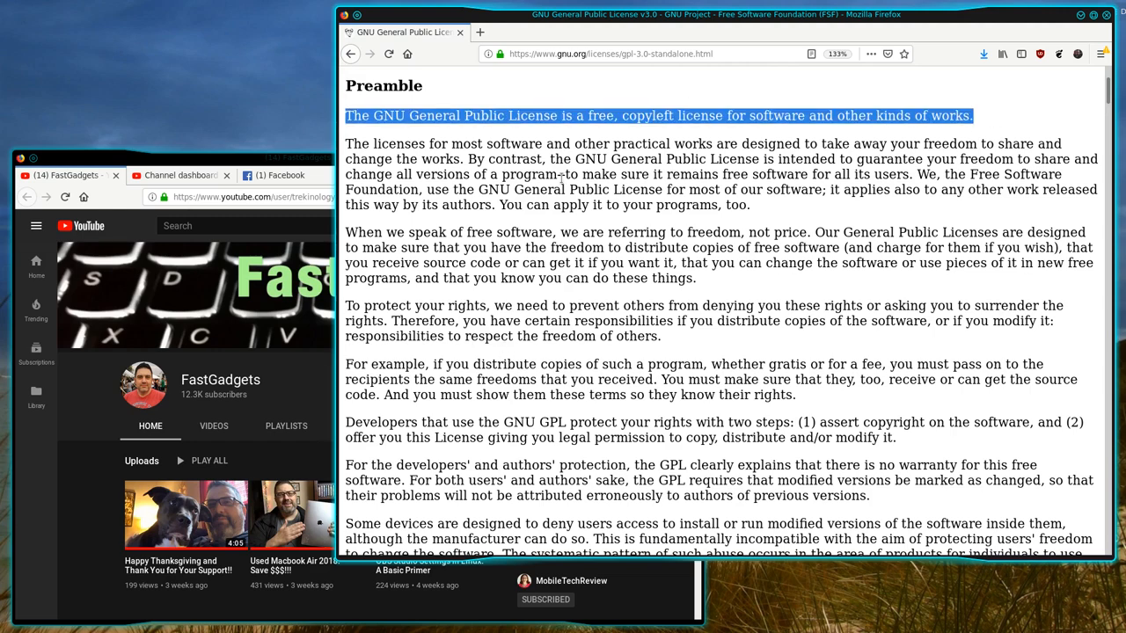
scroll(down, 3)
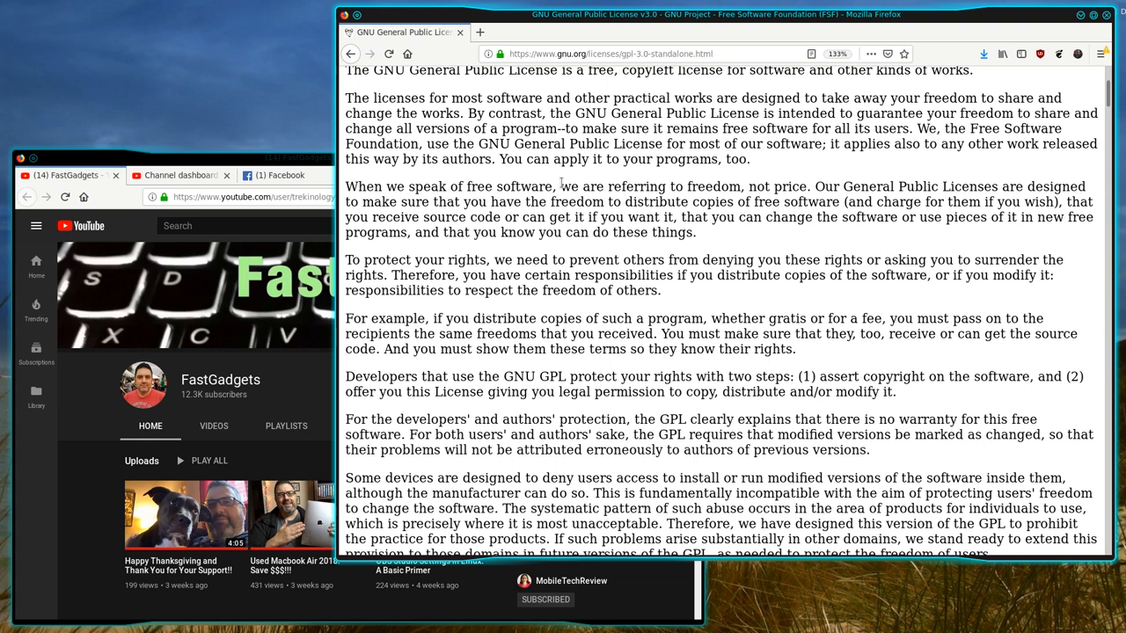
scroll(down, 3)
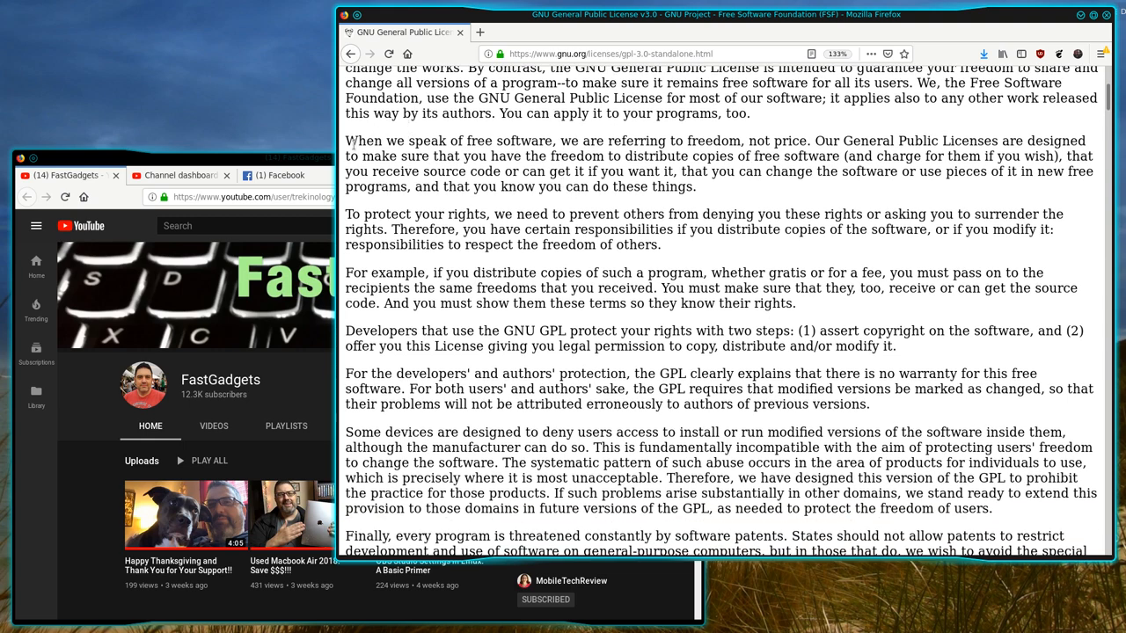
drag(345, 141, 805, 141)
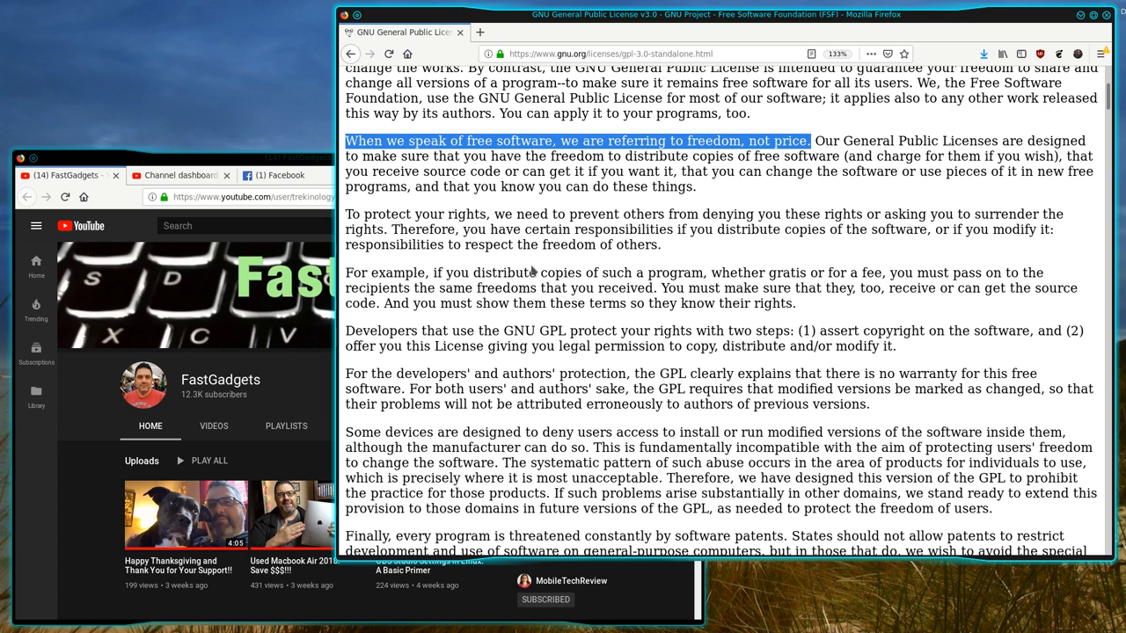
mouse_move(544, 269)
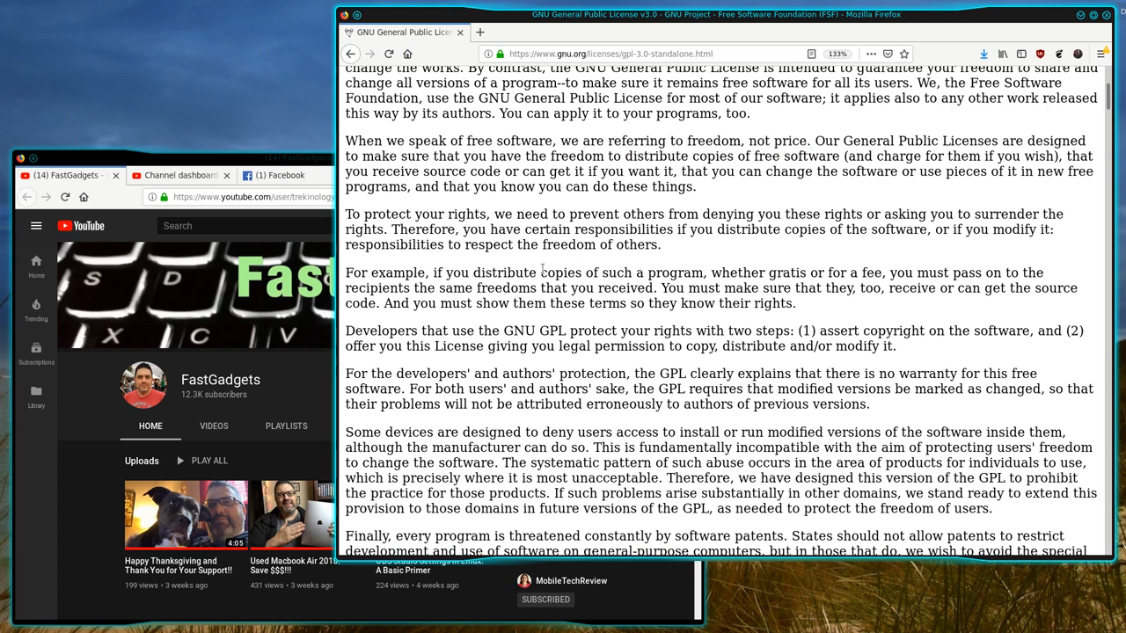
scroll(down, 3)
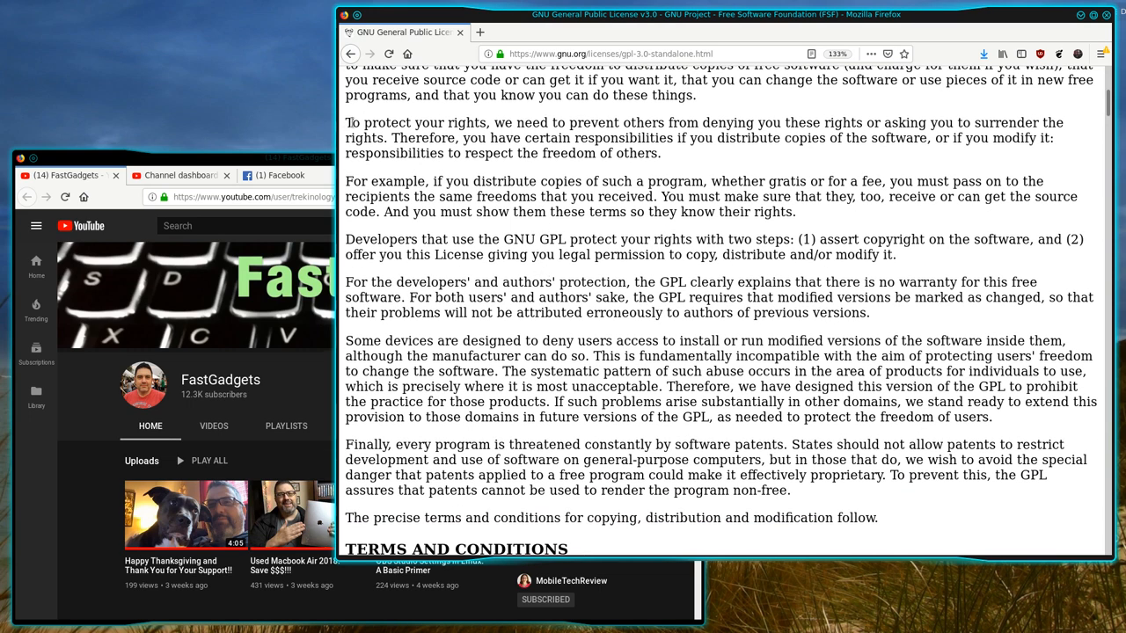
drag(345, 122, 387, 137)
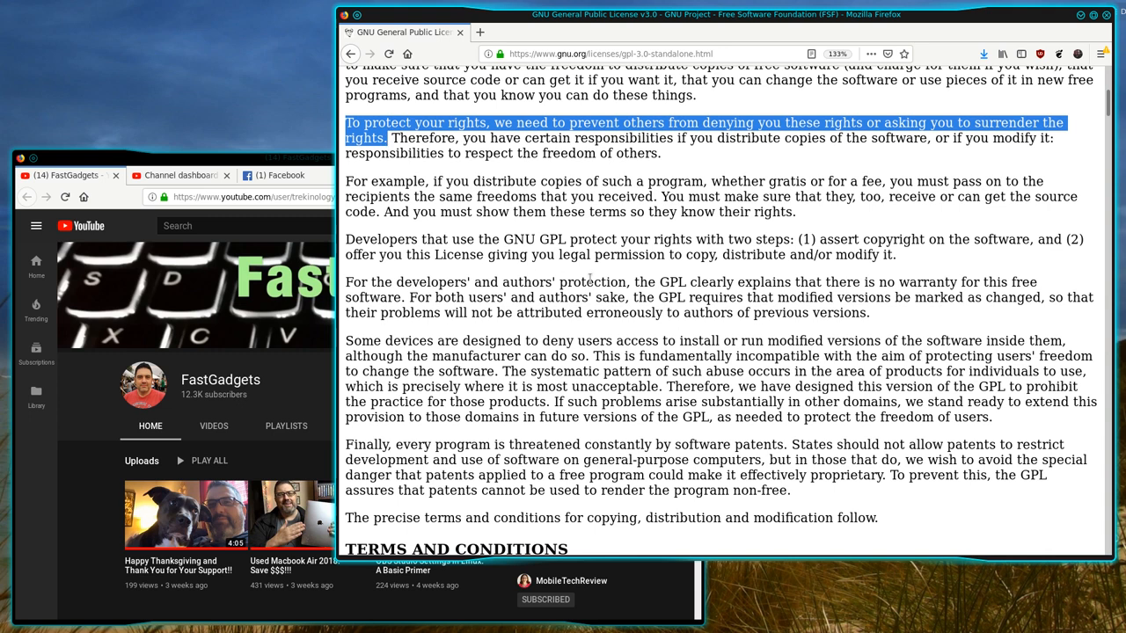
click(593, 279)
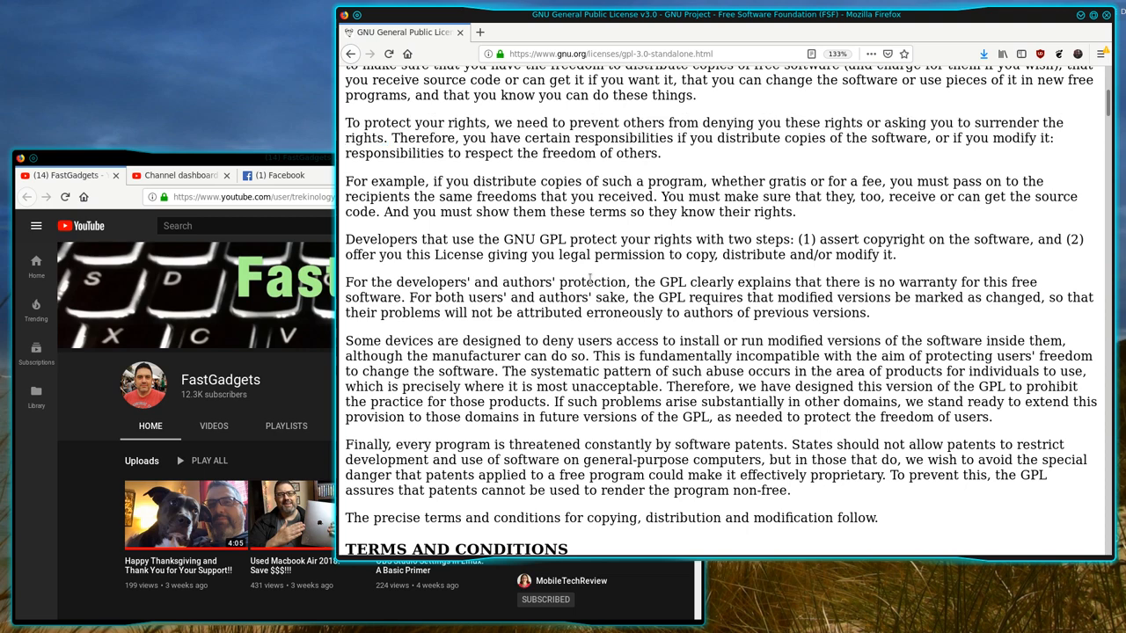
scroll(down, 3)
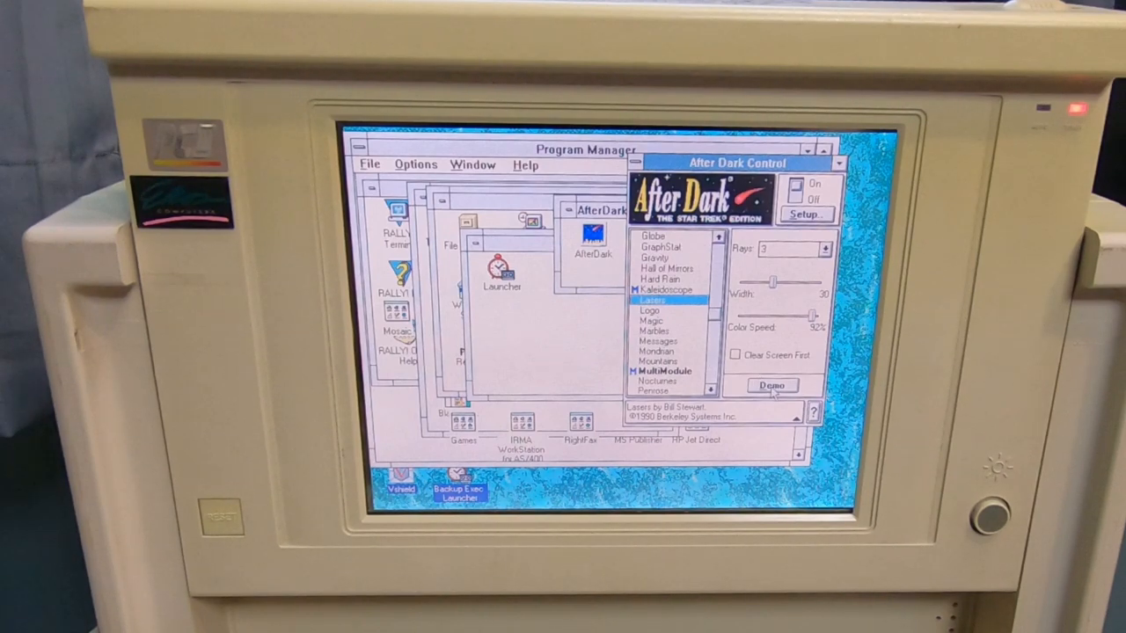
Demo the Lasers module and close the missing AD_RSRC.DLL file error.
click(773, 386)
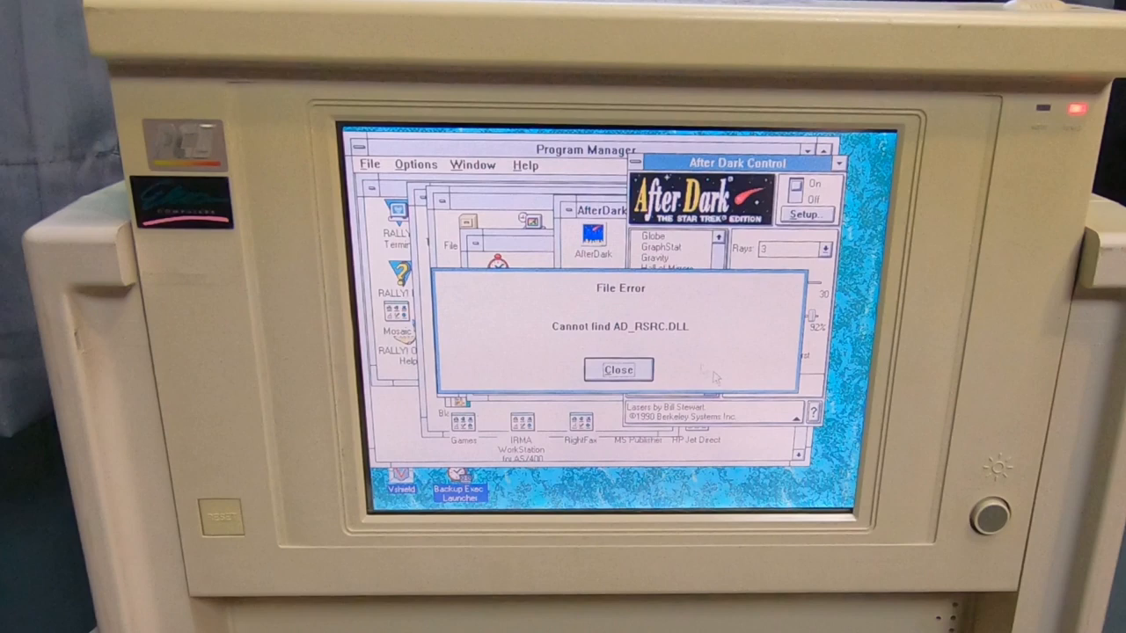
click(618, 369)
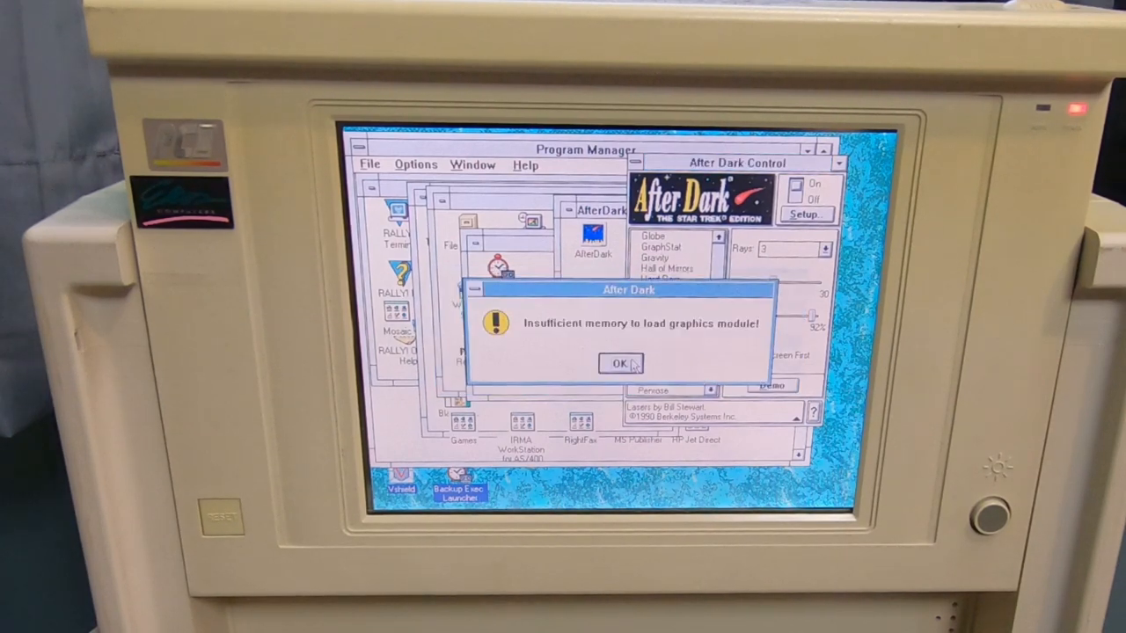